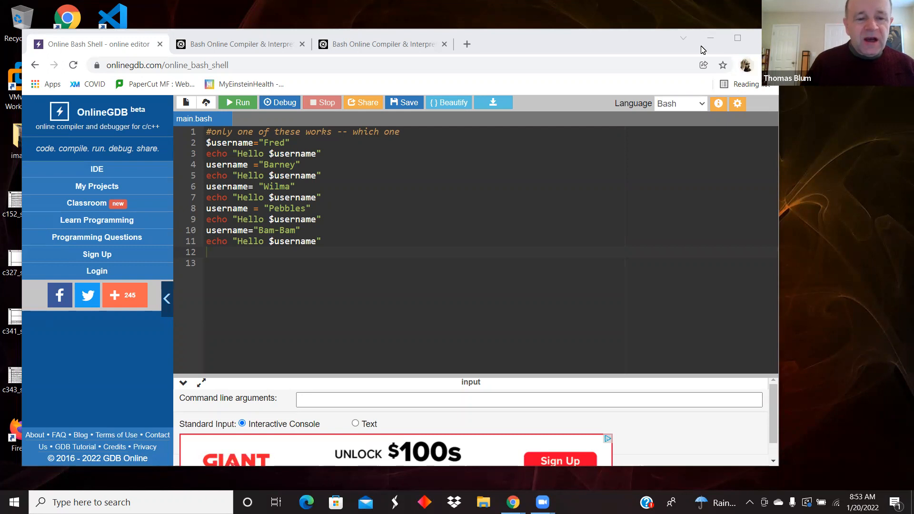
mouse_move(238, 103)
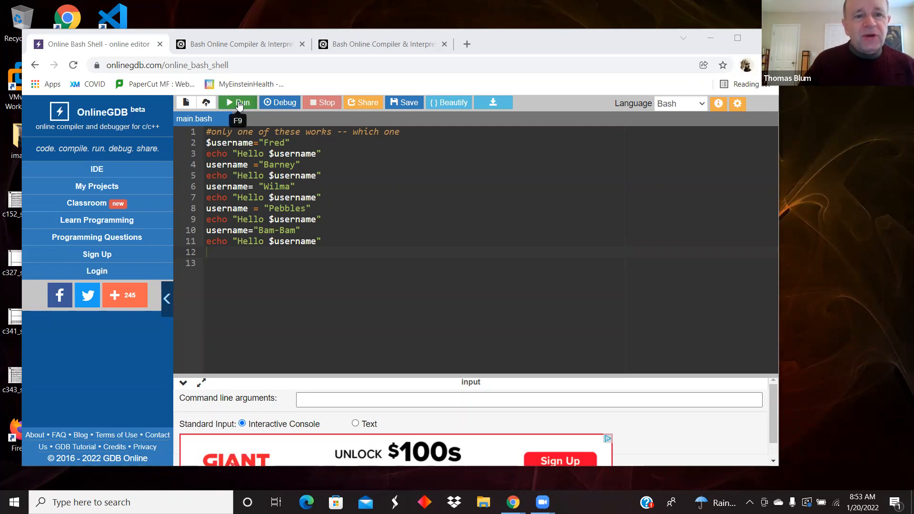
Step: Run main.bash to test the five username assignment variants, yielding 'Hello Bam-Bam'
left_click(237, 103)
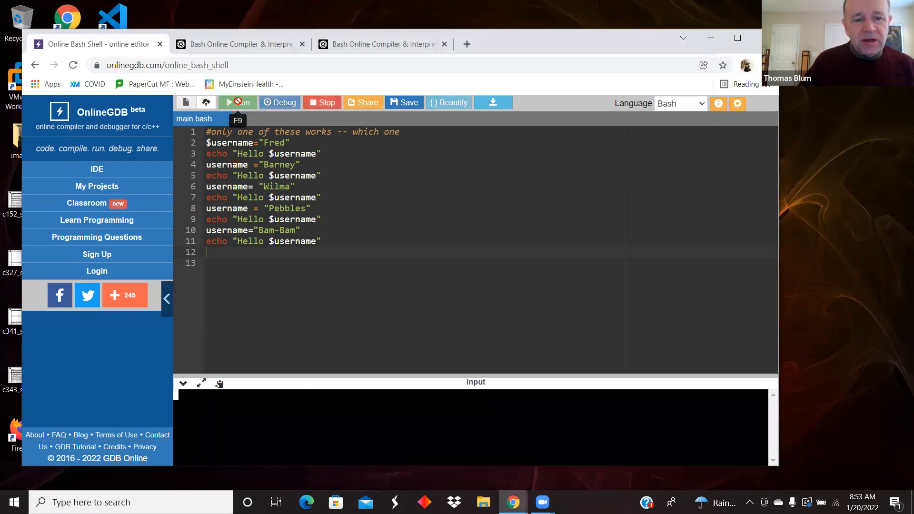
left_click(237, 103)
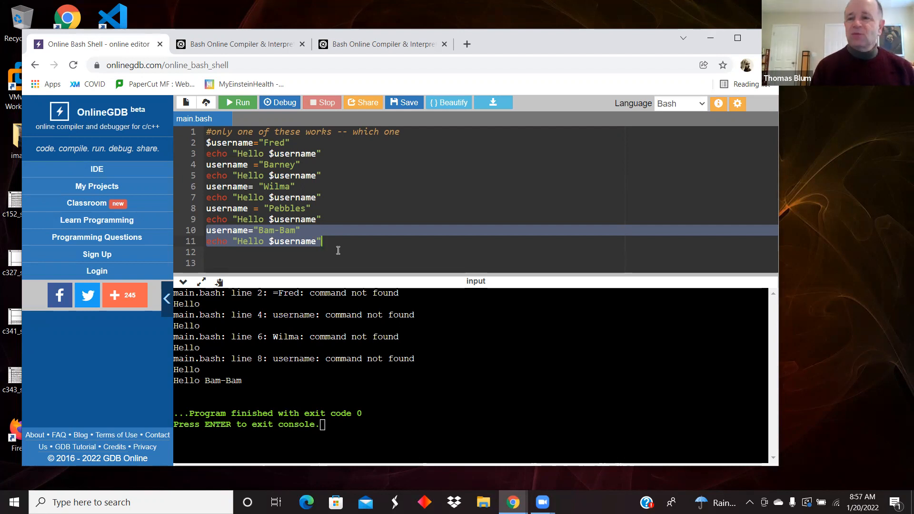
mouse_move(86, 207)
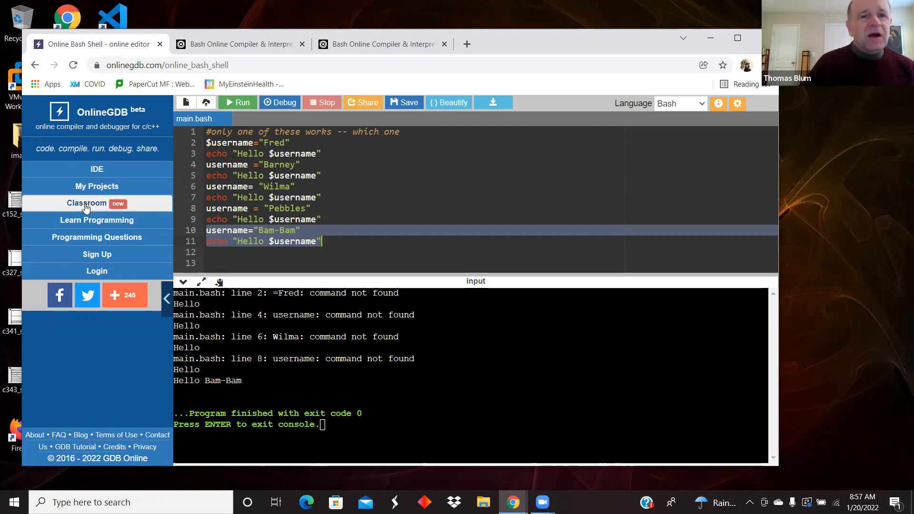
Step: Switch to the replit.com Bash tab and scroll to the editor and console
left_click(239, 44)
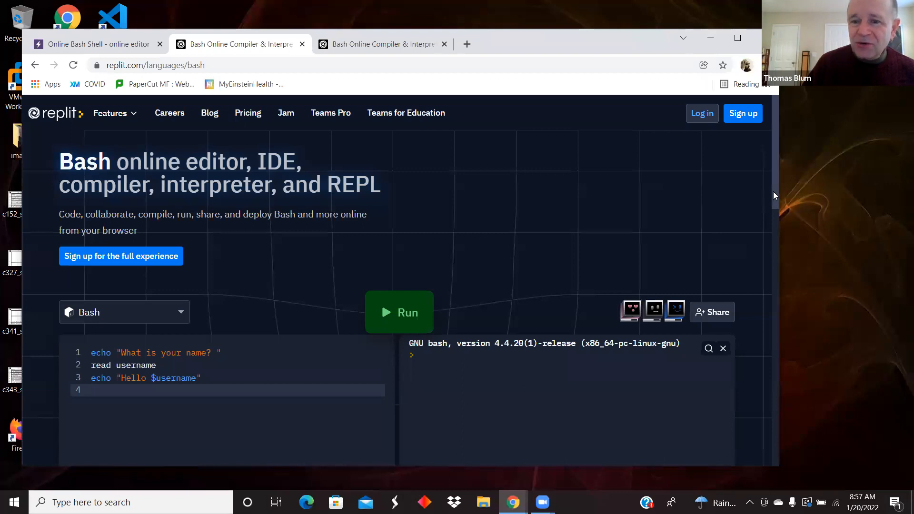
scroll("down", 3)
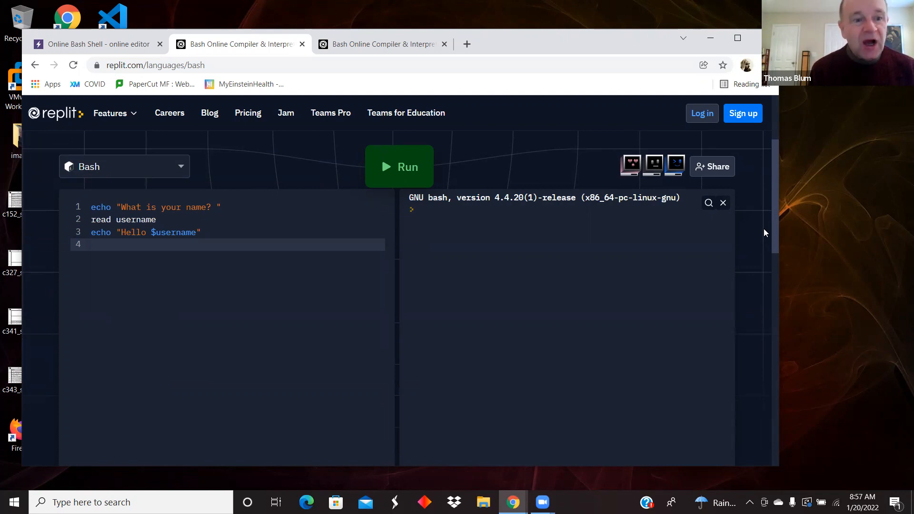
left_click(91, 244)
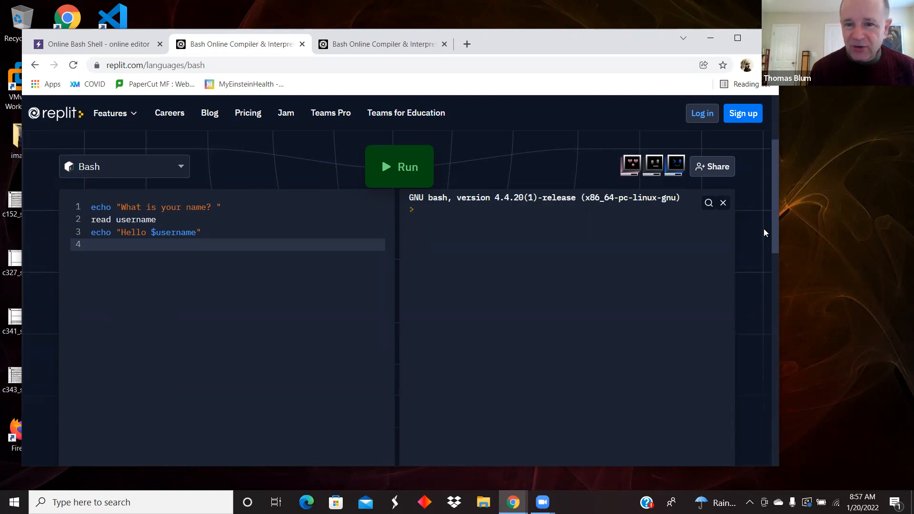
left_click(93, 244)
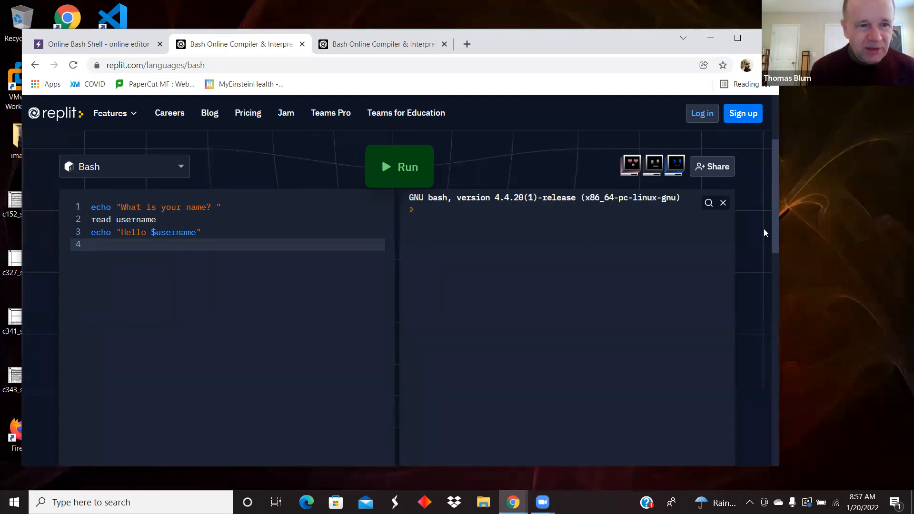
left_click(93, 244)
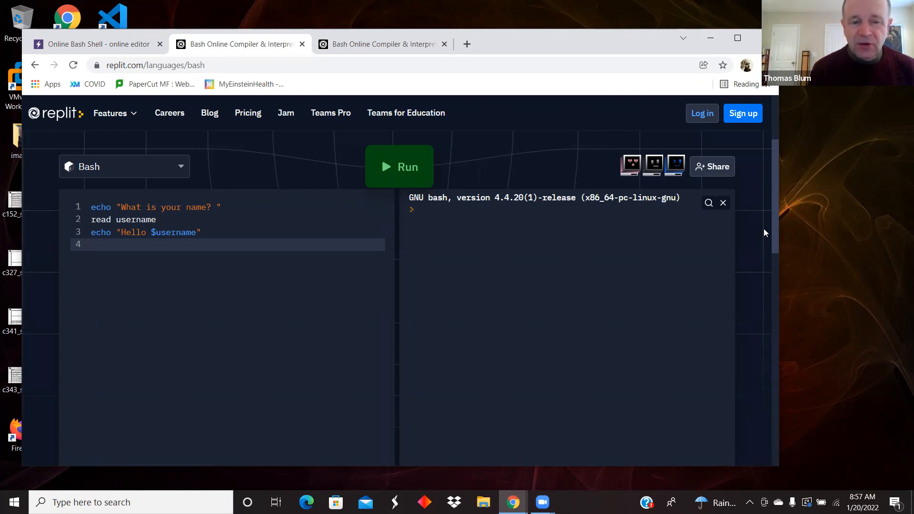
left_click(91, 244)
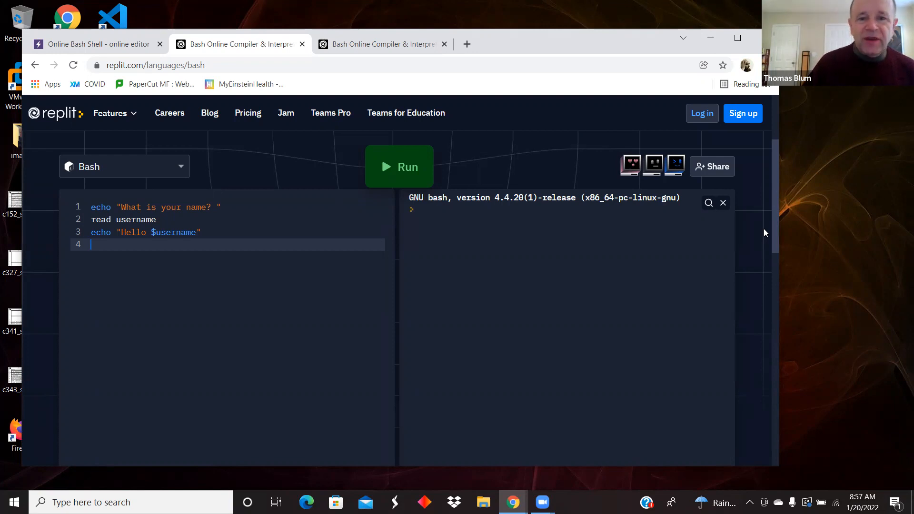
mouse_move(399, 167)
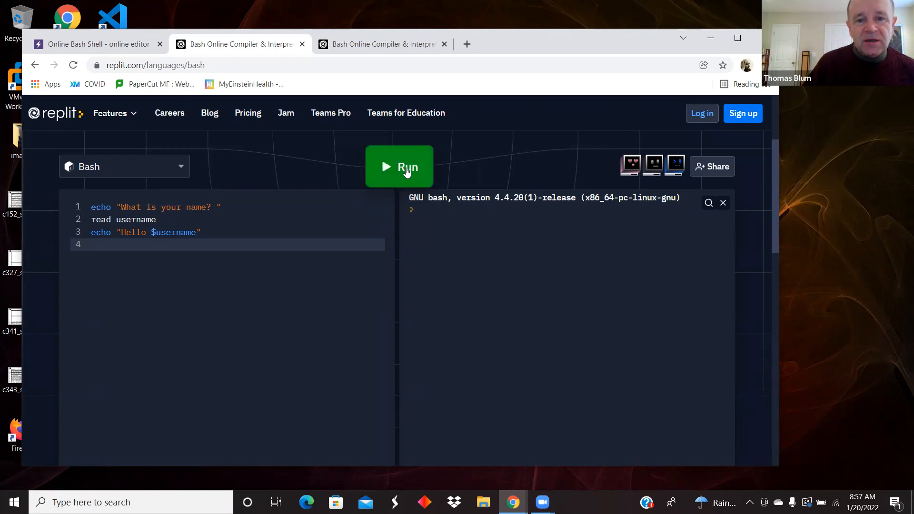
Step: Run the greeting script and answer the name prompt with Fred
left_click(399, 167)
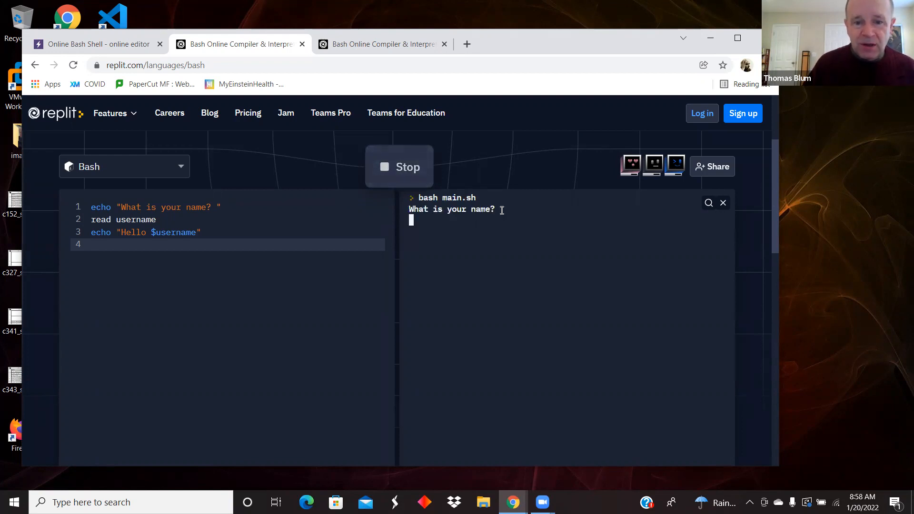
type("Fred")
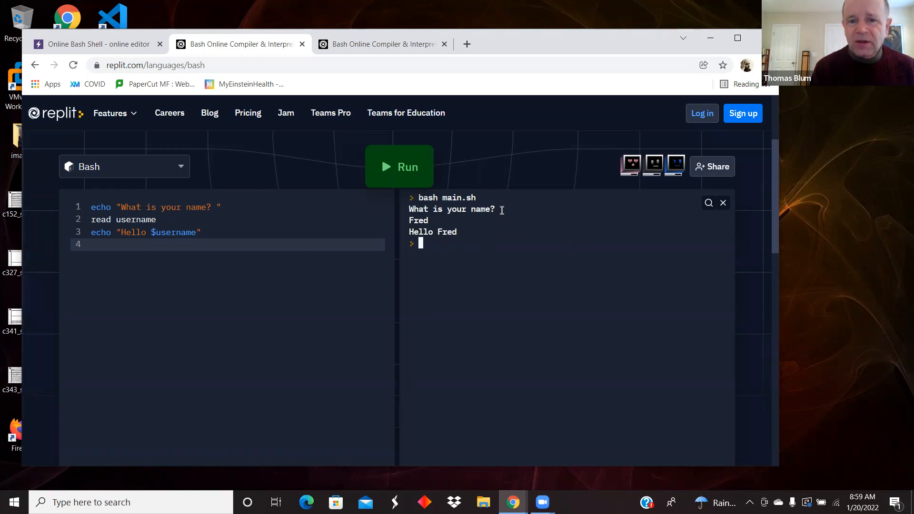
mouse_move(495, 232)
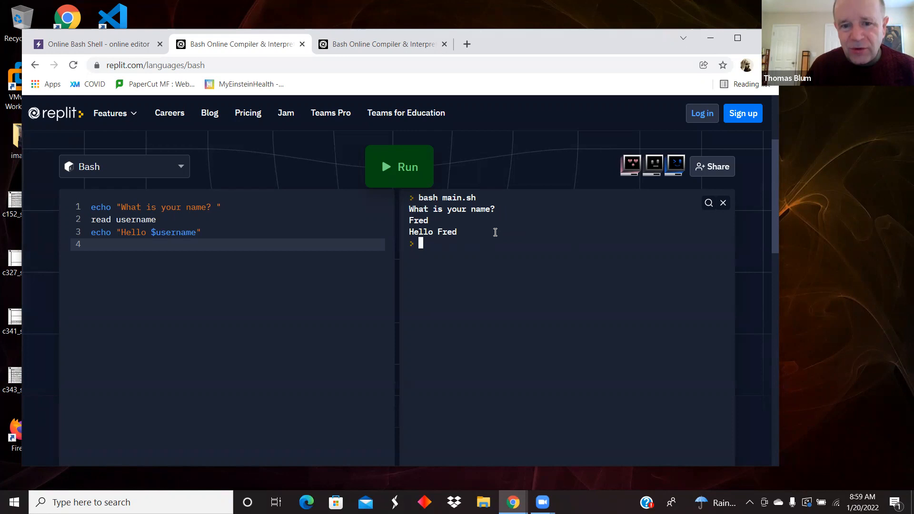
mouse_move(532, 261)
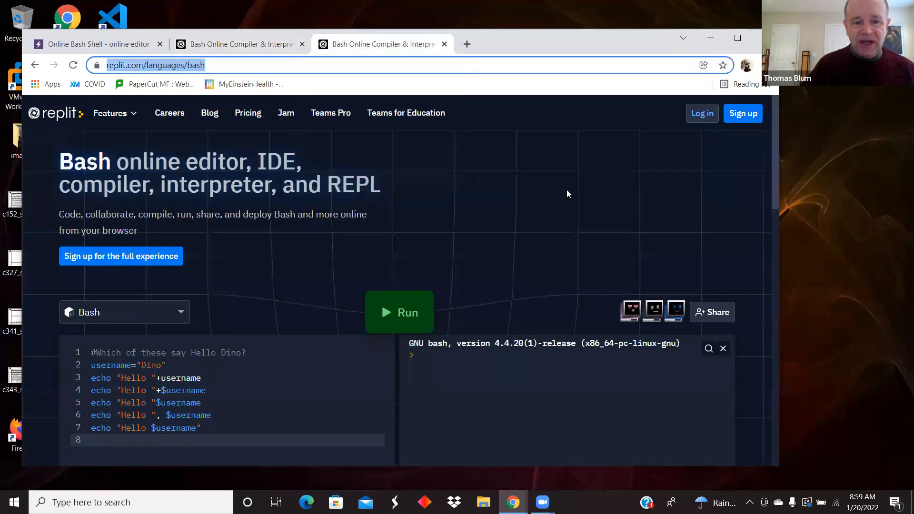
Step: Review the Hello Dino echo lines in main.sh, then run the script
scroll("down", 3)
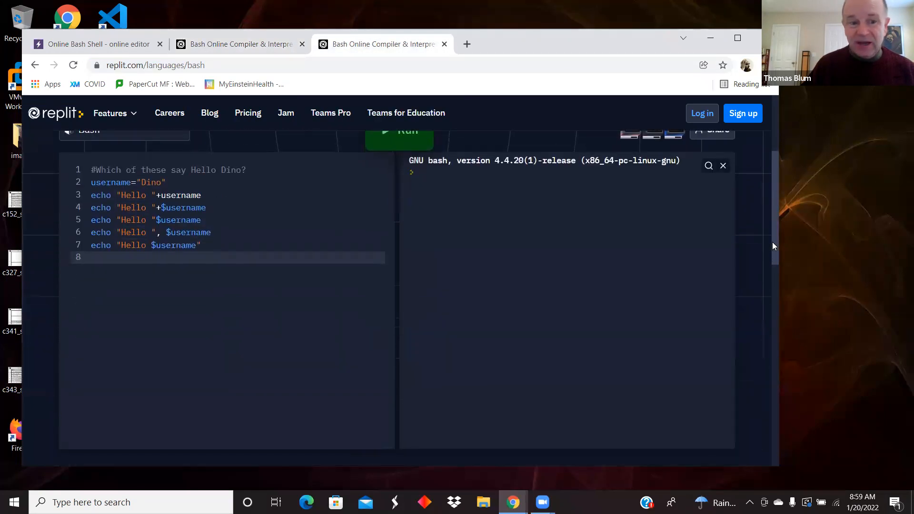
left_click(91, 257)
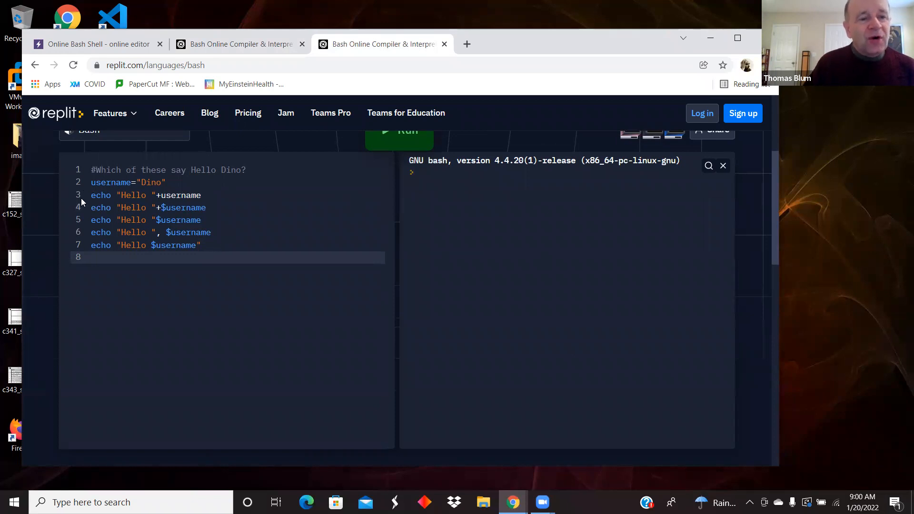
left_click(91, 257)
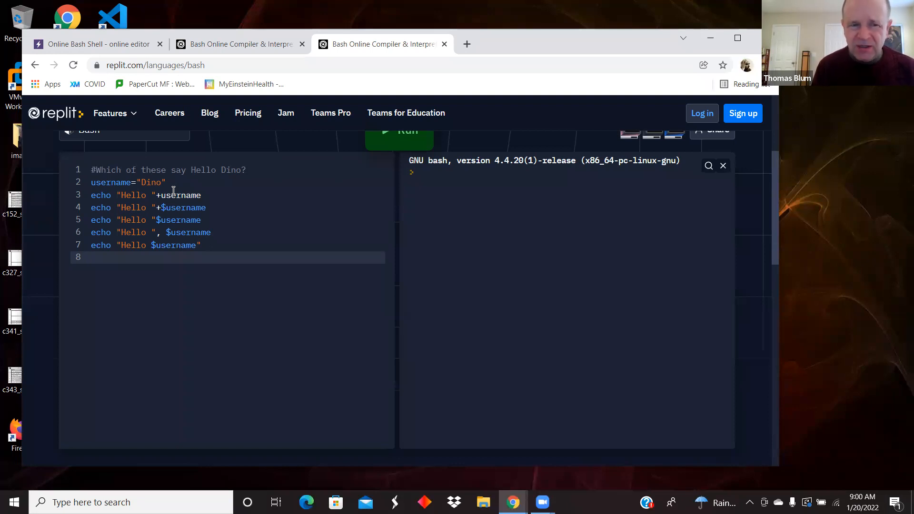
left_click(91, 257)
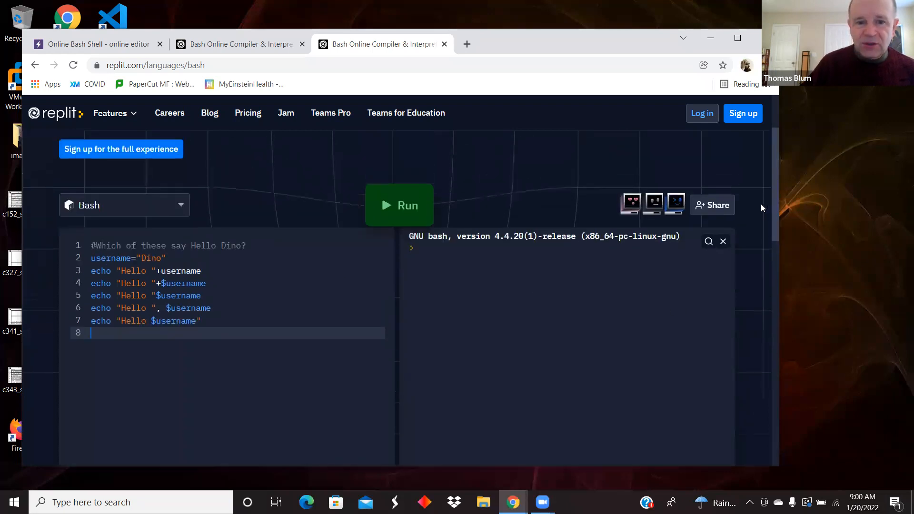
left_click(399, 205)
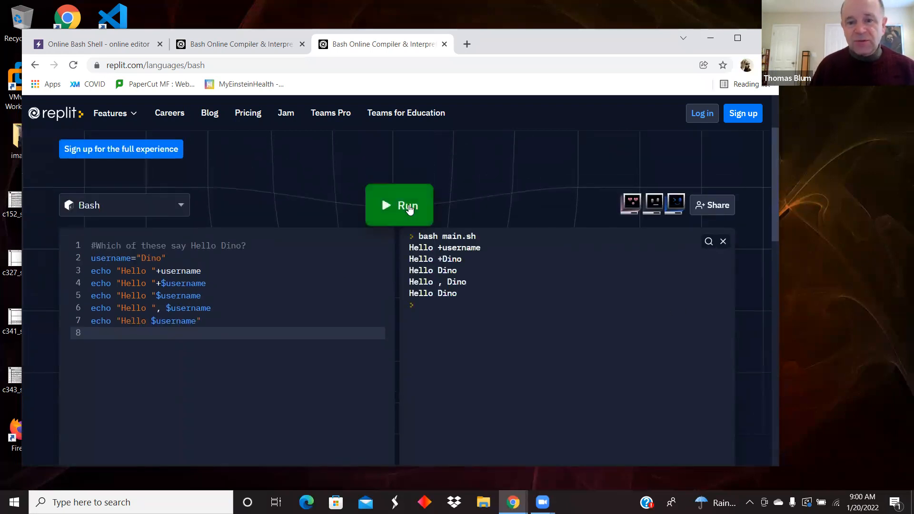